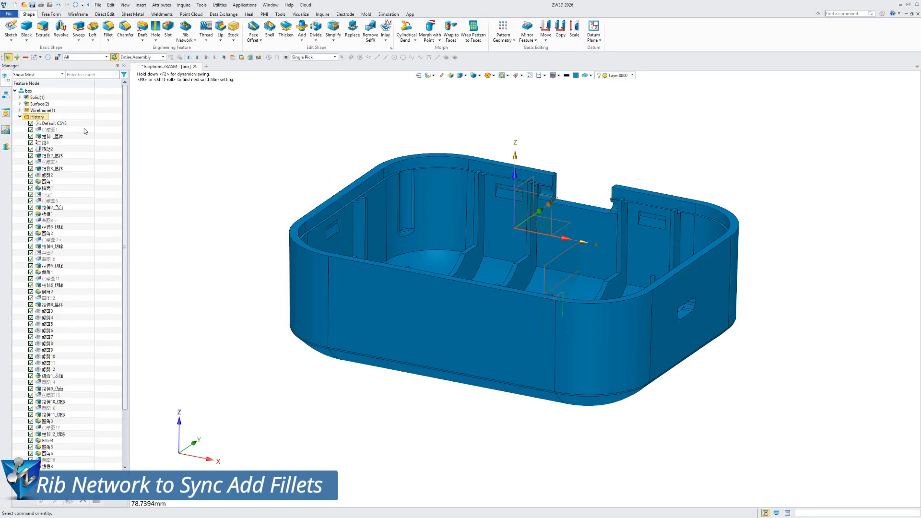
# Switch to the lower shell R part and start the Mounting Boss feature from the Shape ribbon.
pyautogui.click(179, 32)
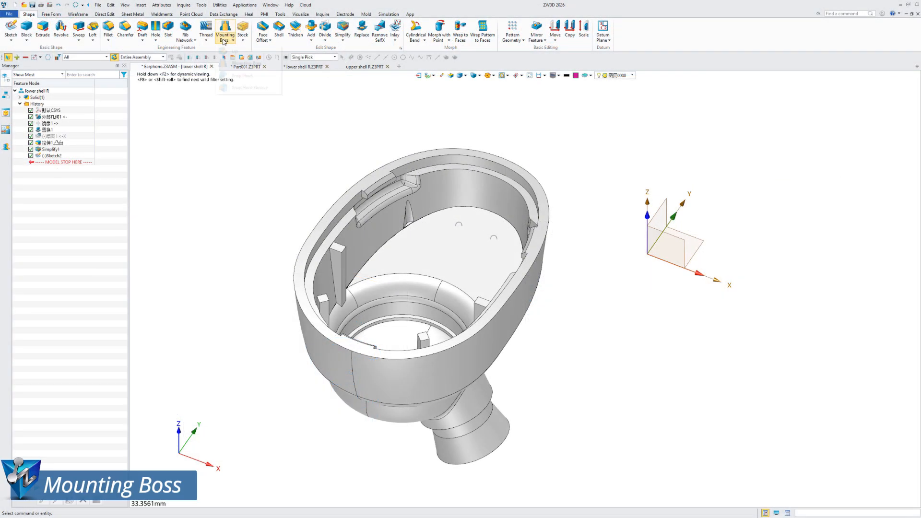
pyautogui.click(224, 27)
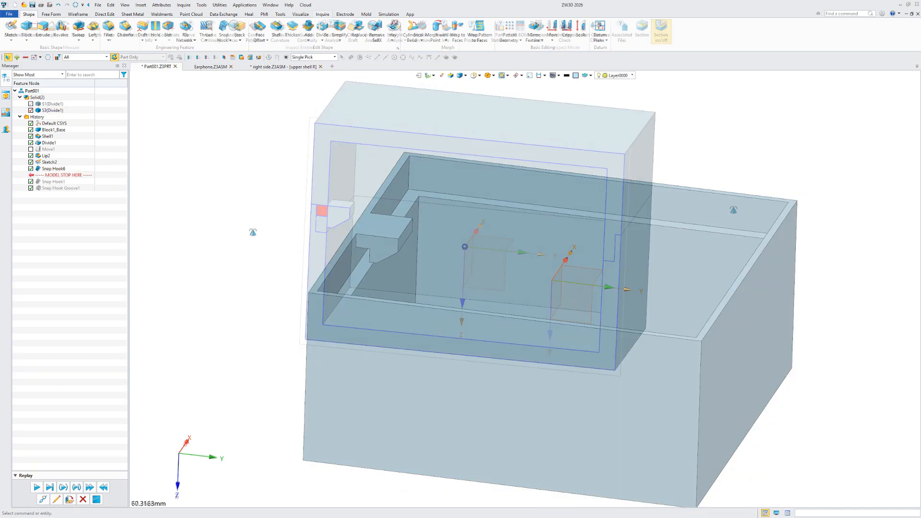
# Start a Snap Hook Groove pairing the snap hook with the box as Boolean shape.
pyautogui.click(229, 29)
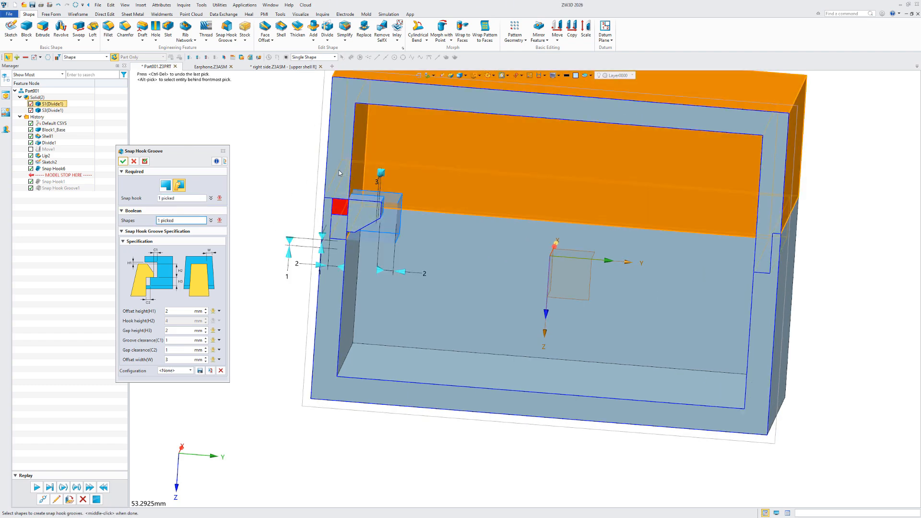
pyautogui.click(123, 161)
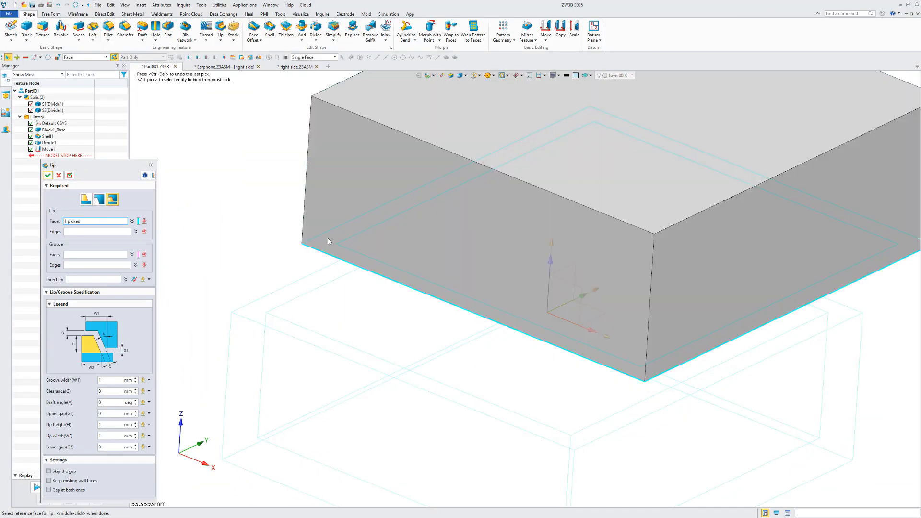
# Pick the upper block's lip edges, then the lower box's top face for the groove.
pyautogui.click(706, 360)
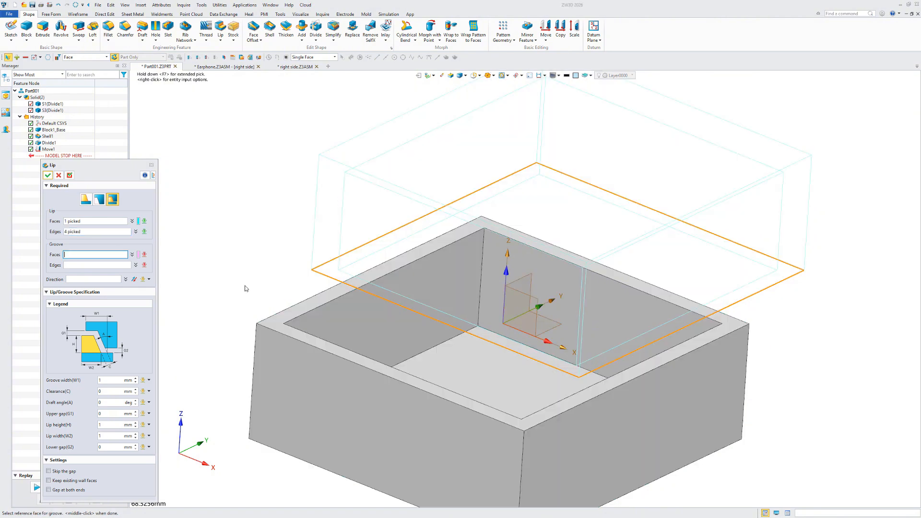
pyautogui.click(660, 305)
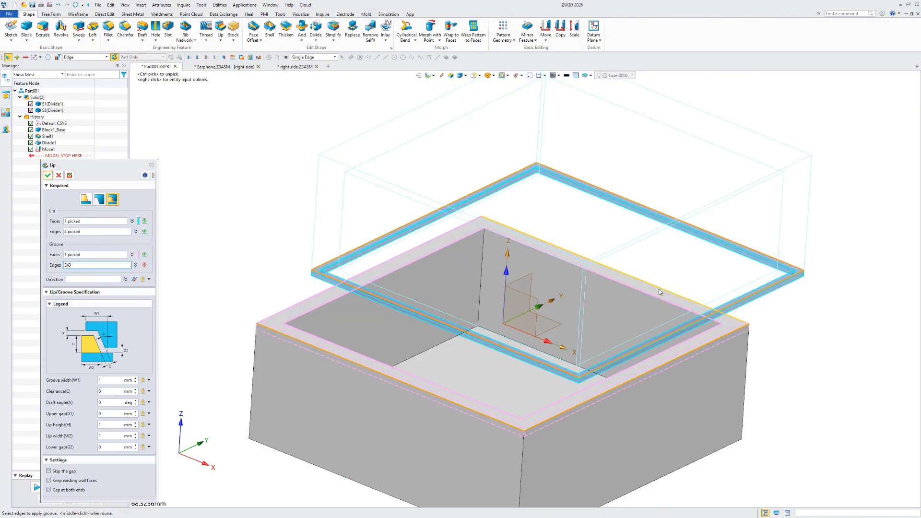